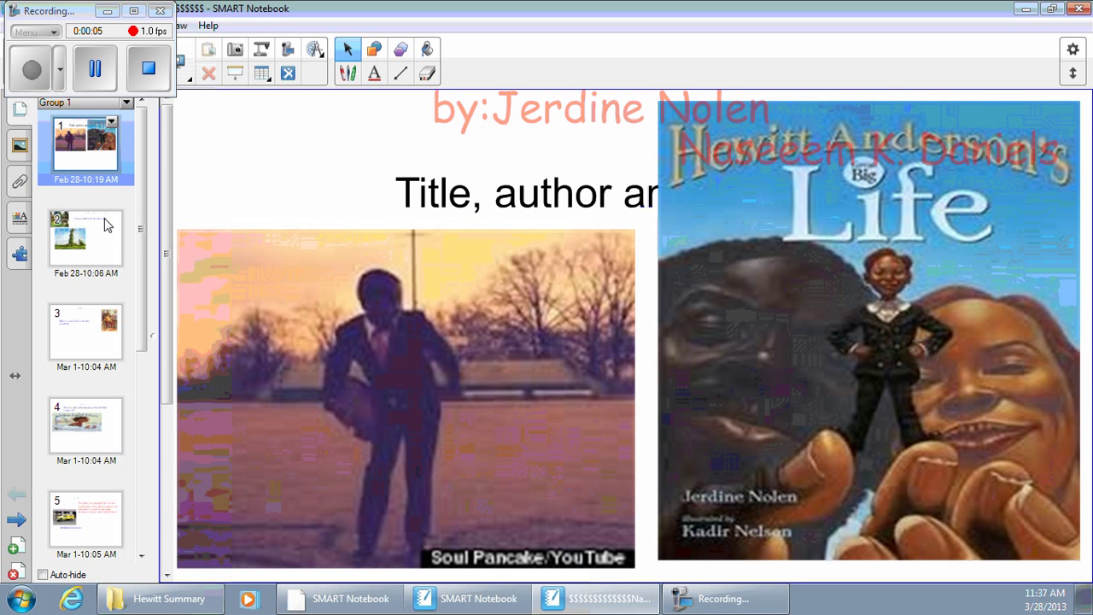
# Step: Show the setting page describing the house, outside and the beanstalk
pyautogui.click(86, 239)
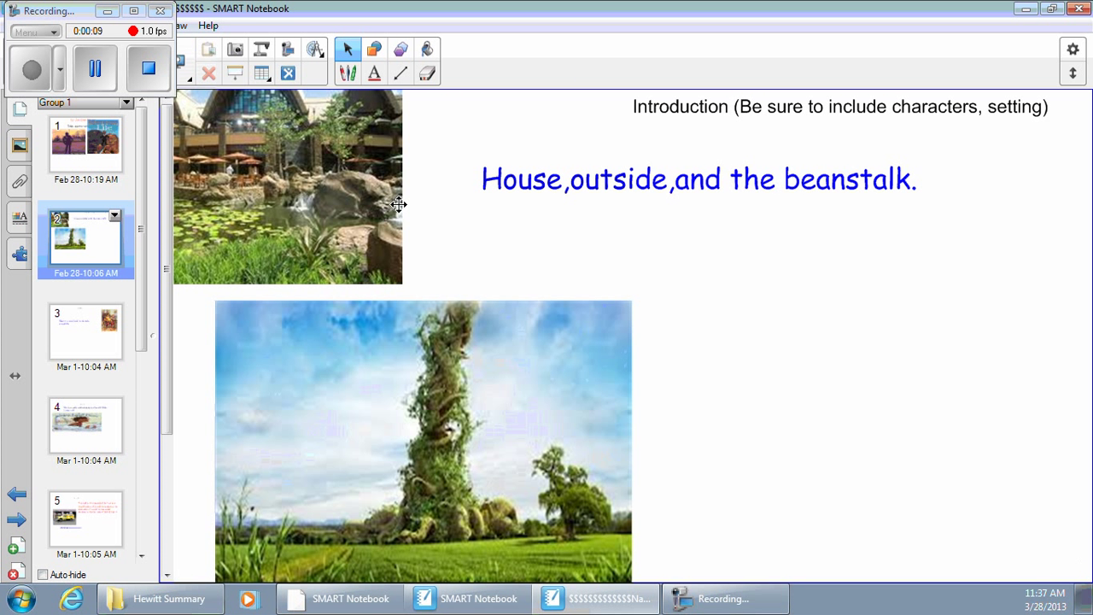
pyautogui.moveTo(461, 181)
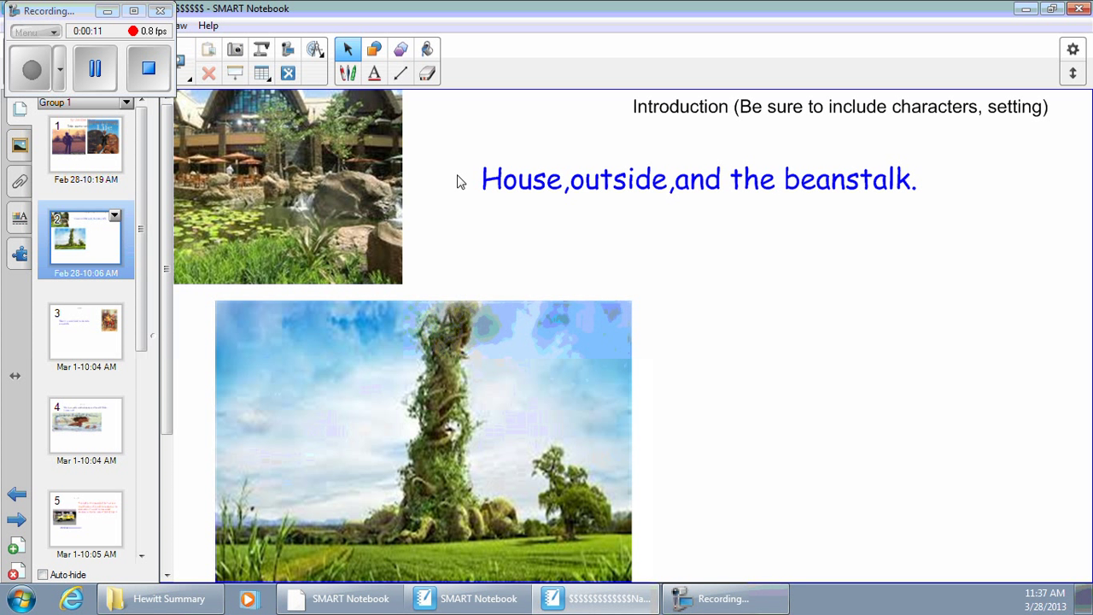
pyautogui.moveTo(96, 311)
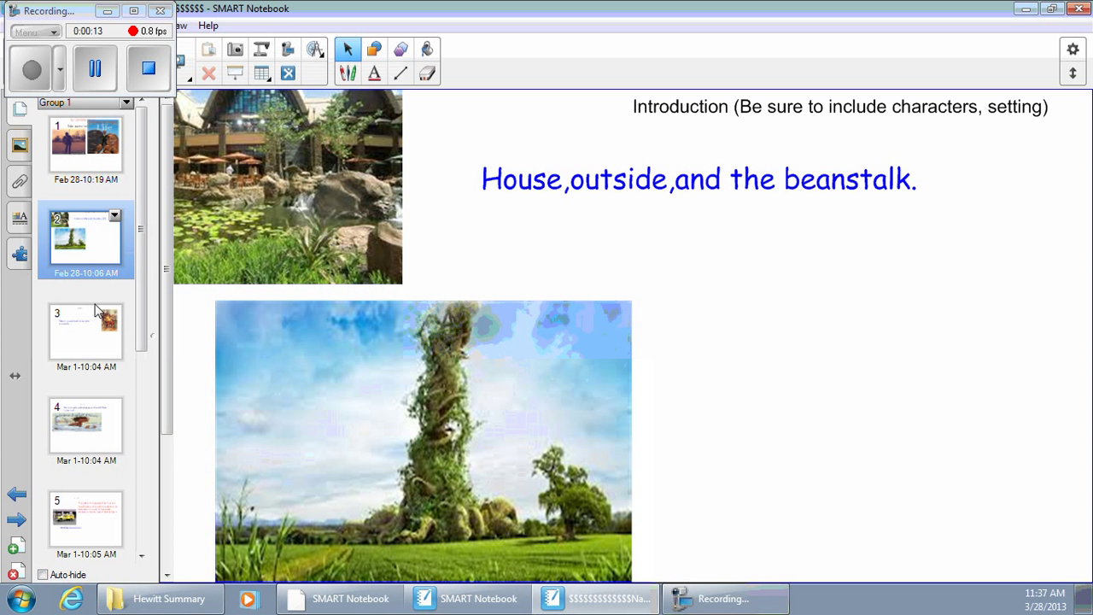
# Step: Show the Problem page, then advance to Event 1 where Hewitt's mom gets washed away
pyautogui.click(85, 331)
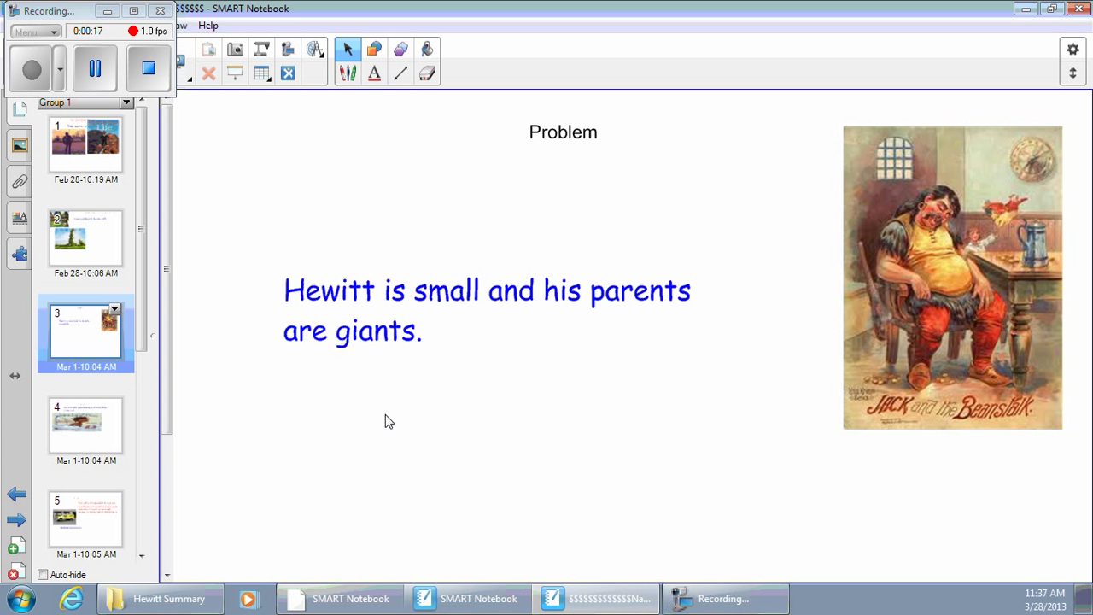
pyautogui.moveTo(931, 260)
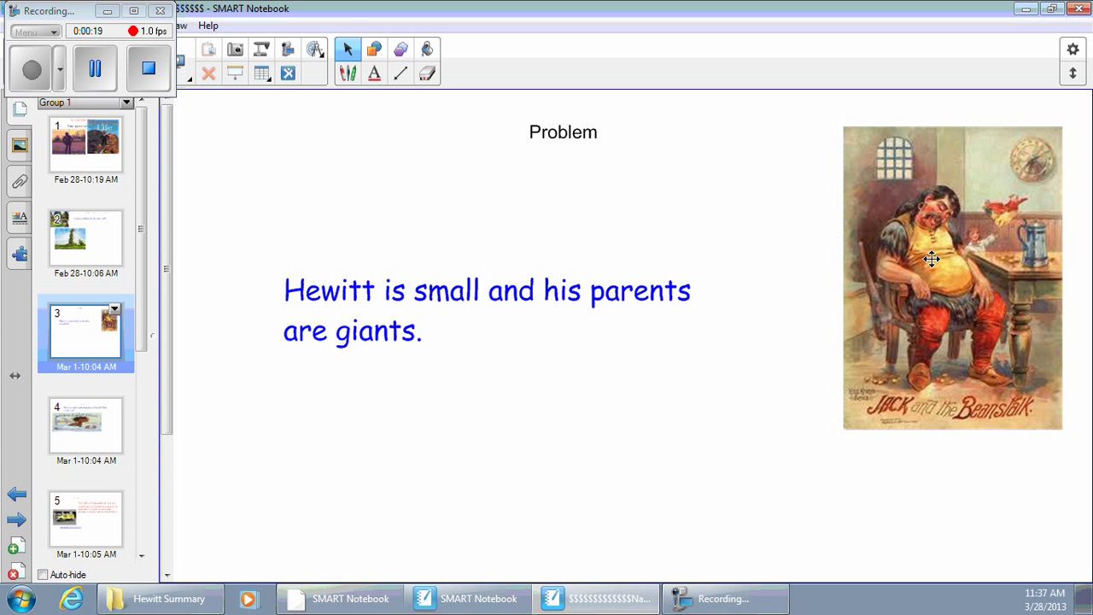
pyautogui.moveTo(703, 307)
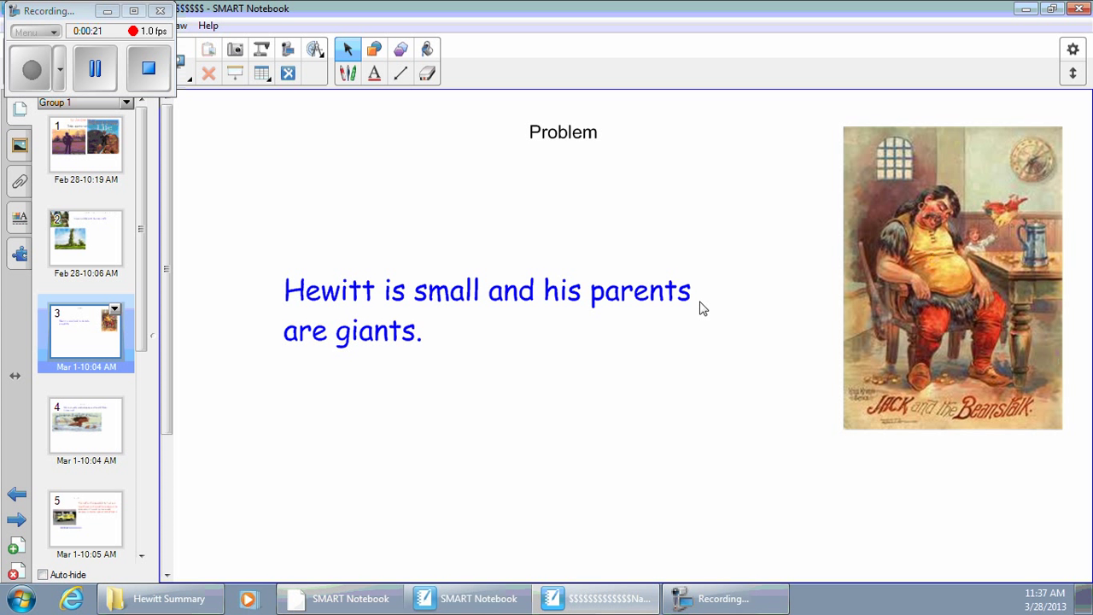
pyautogui.moveTo(953, 276); pyautogui.dragTo(914, 338)
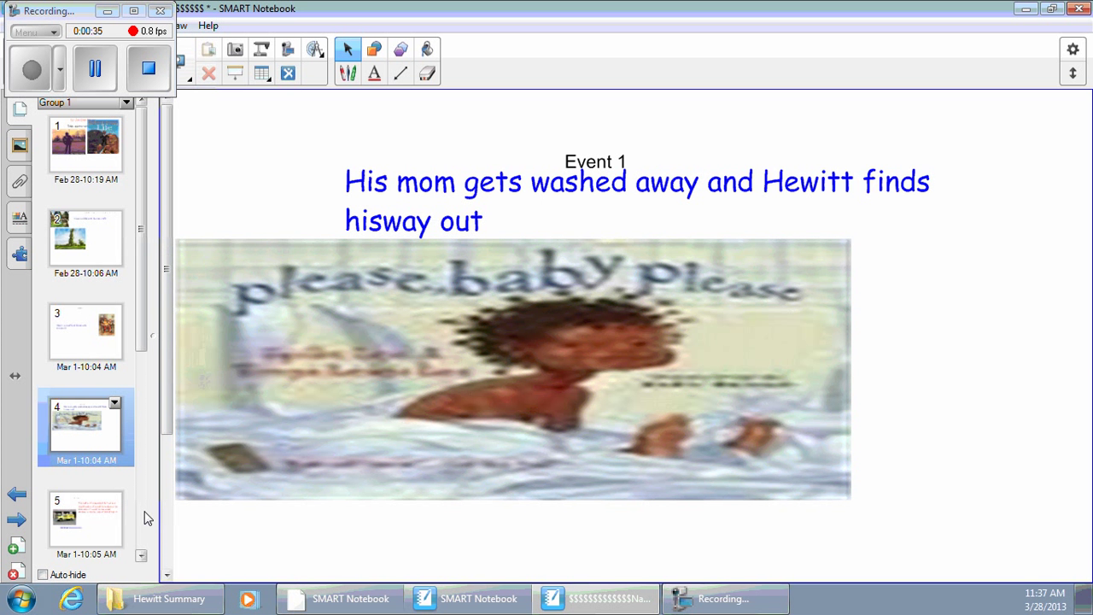
# Step: Show Event 2 with the rescue squad, then Event 3 where Hewitt's parents get stuck
pyautogui.click(86, 521)
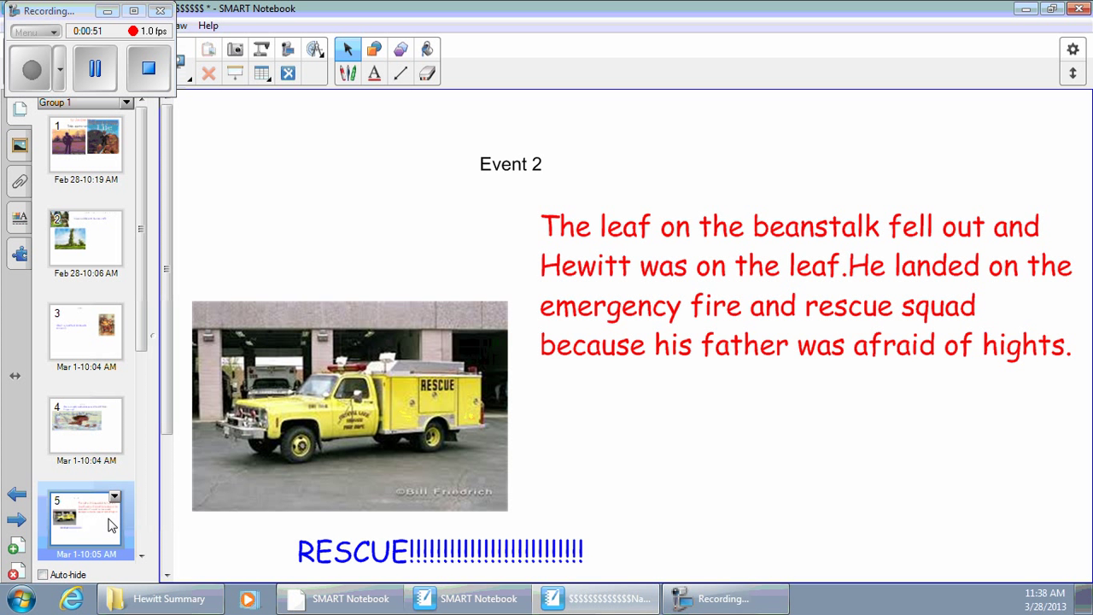
pyautogui.moveTo(133, 266)
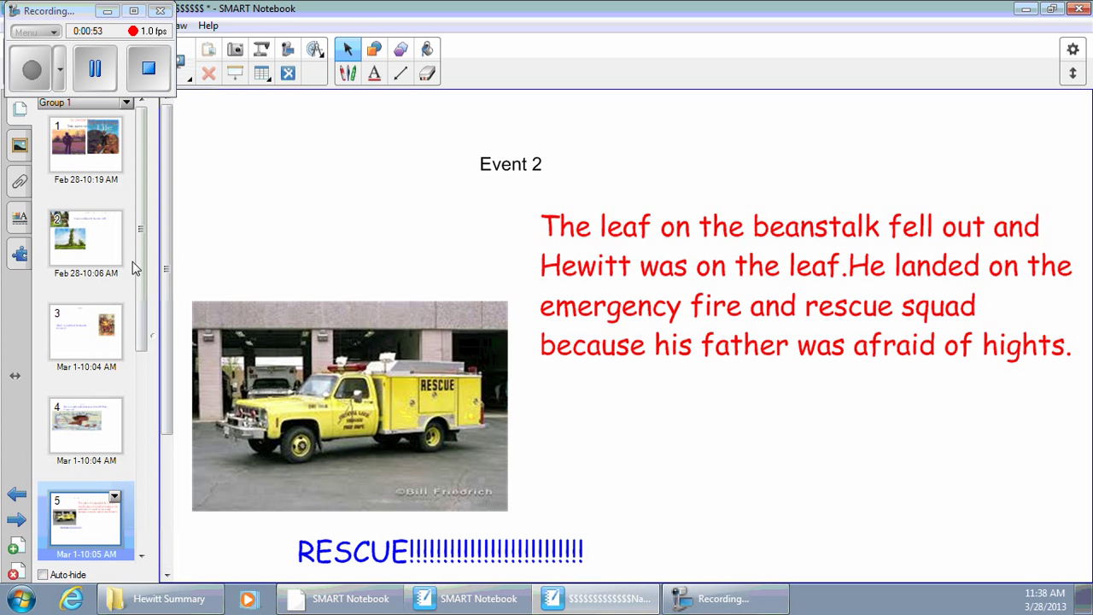
pyautogui.scroll(-3)
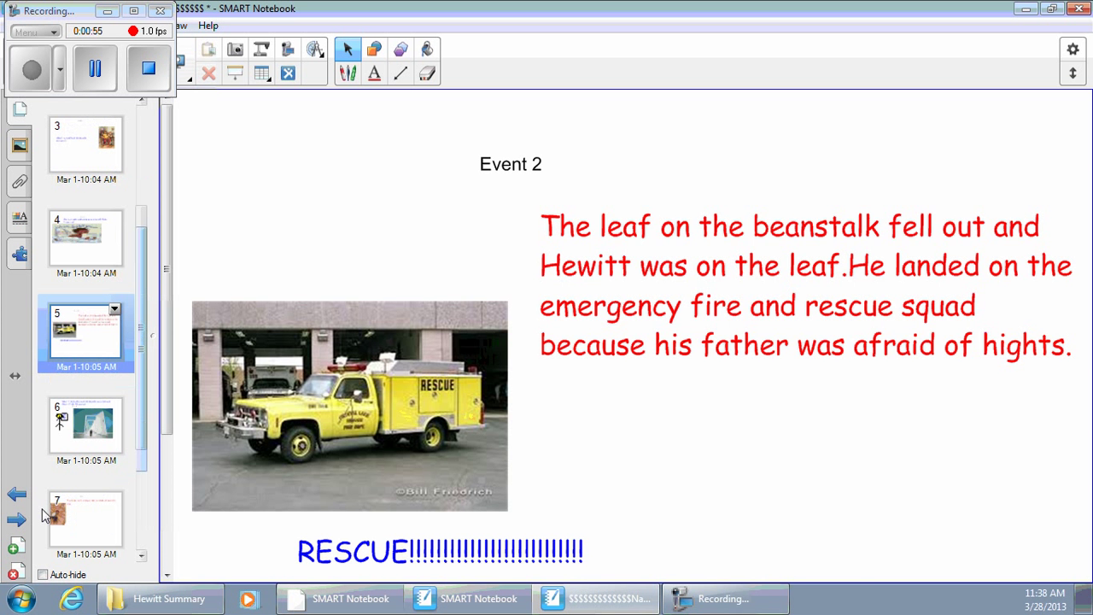
pyautogui.click(85, 425)
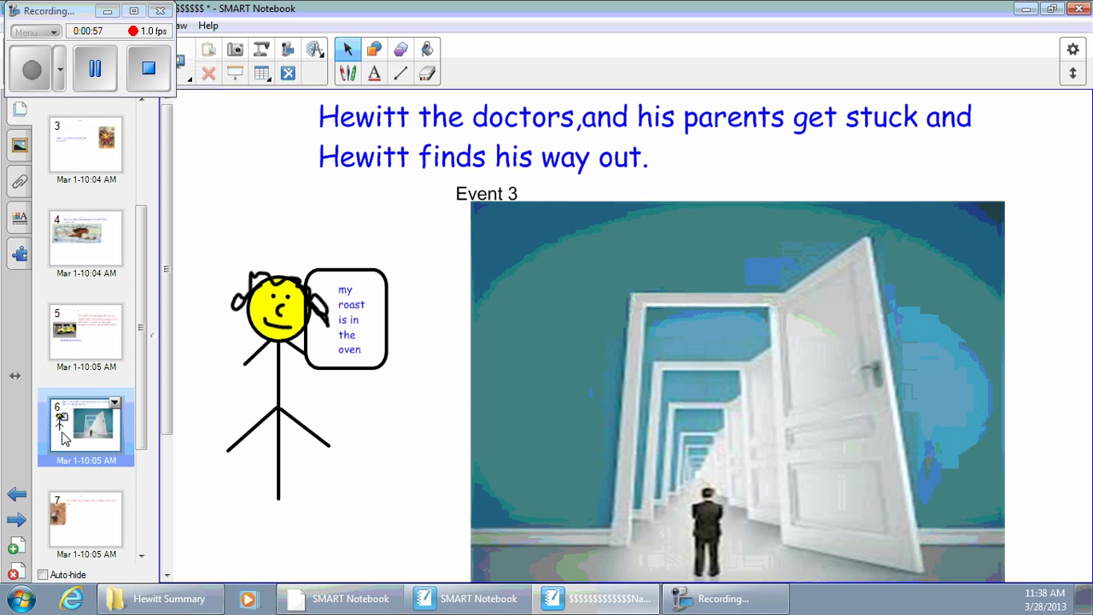
pyautogui.moveTo(332, 255)
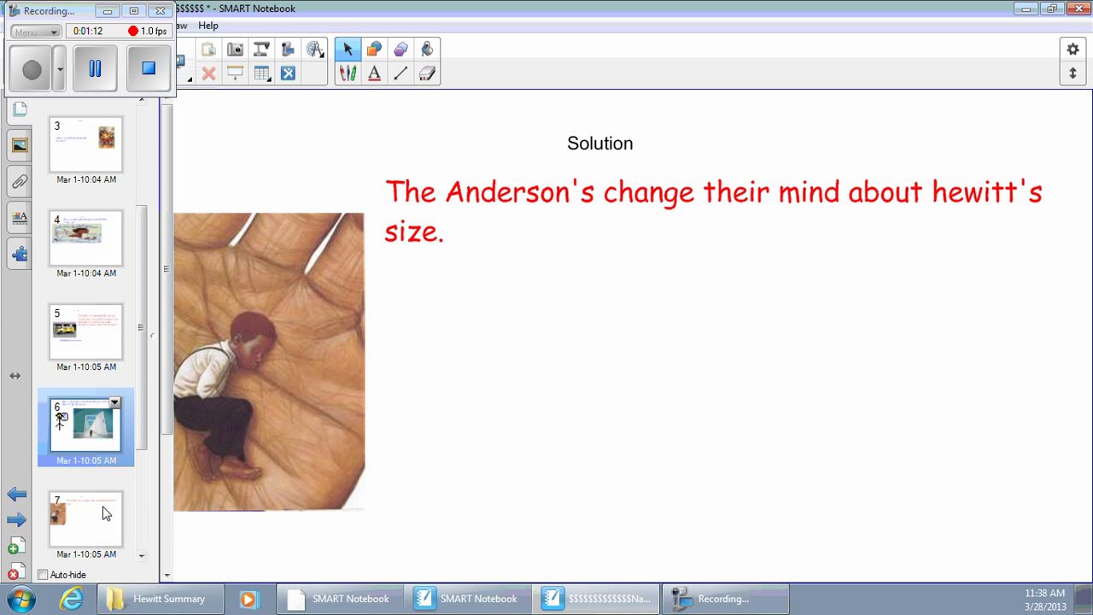
pyautogui.click(71, 516)
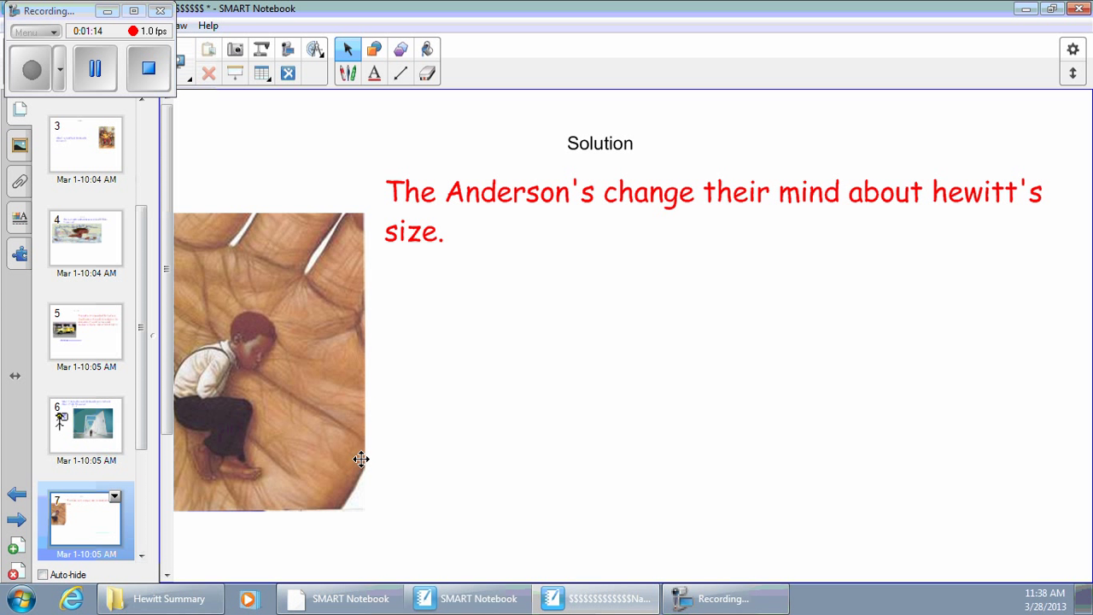
pyautogui.moveTo(369, 465)
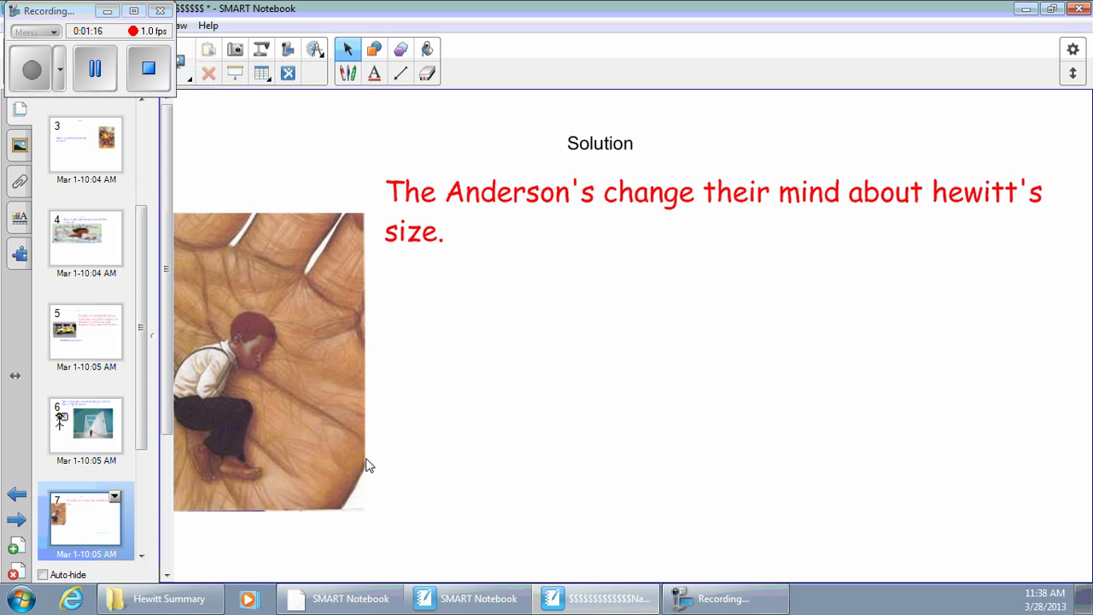
pyautogui.moveTo(372, 495)
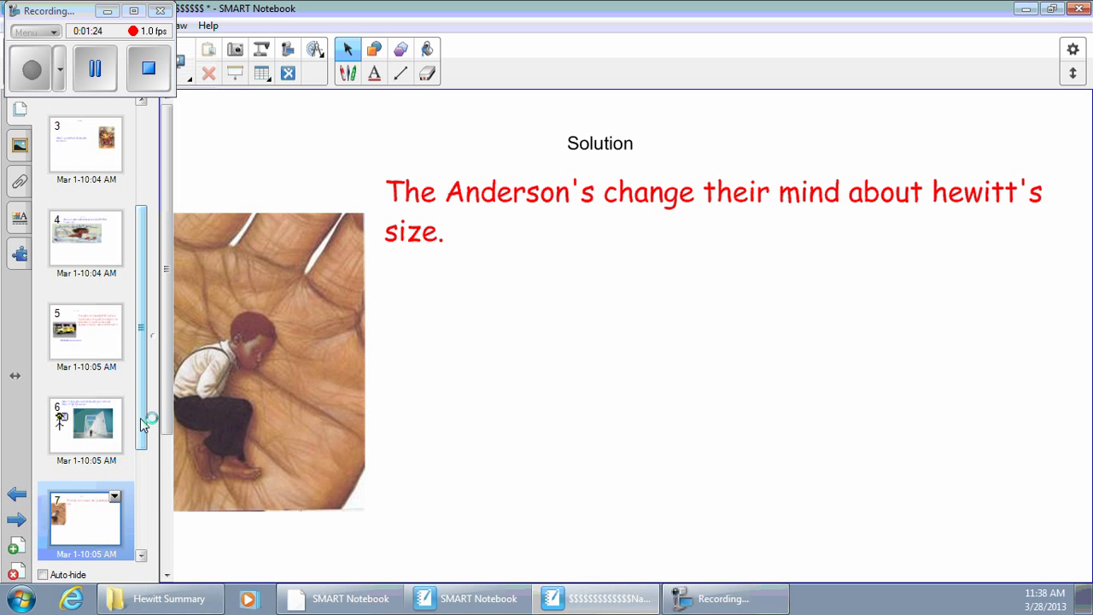
pyautogui.scroll(-3)
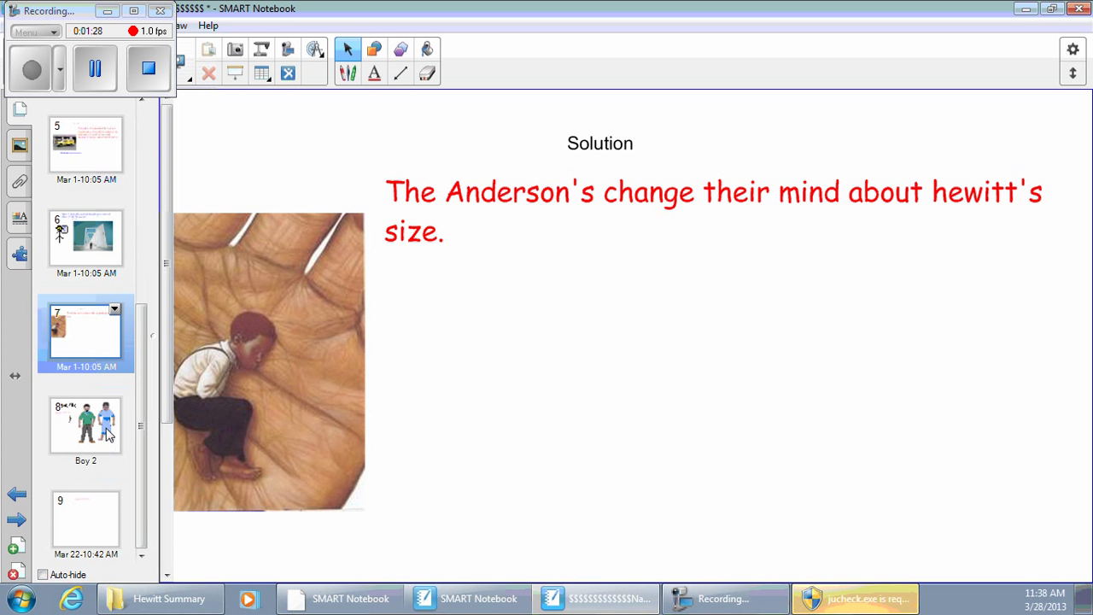
# Step: Show the goodbye page with waving characters, then the final pink "bye!!!!" page
pyautogui.click(86, 424)
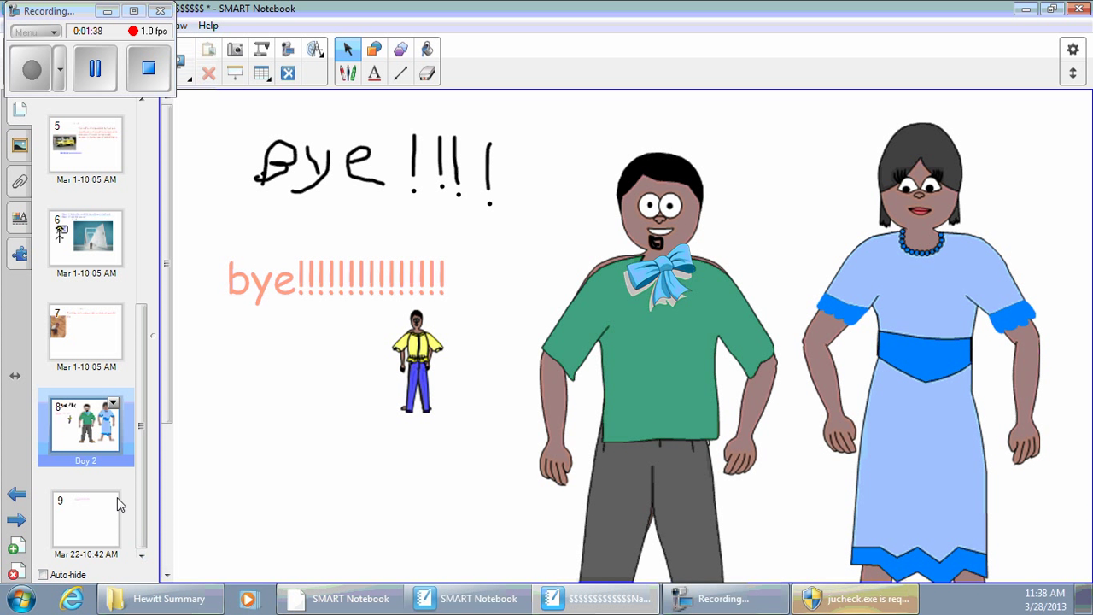
pyautogui.click(84, 521)
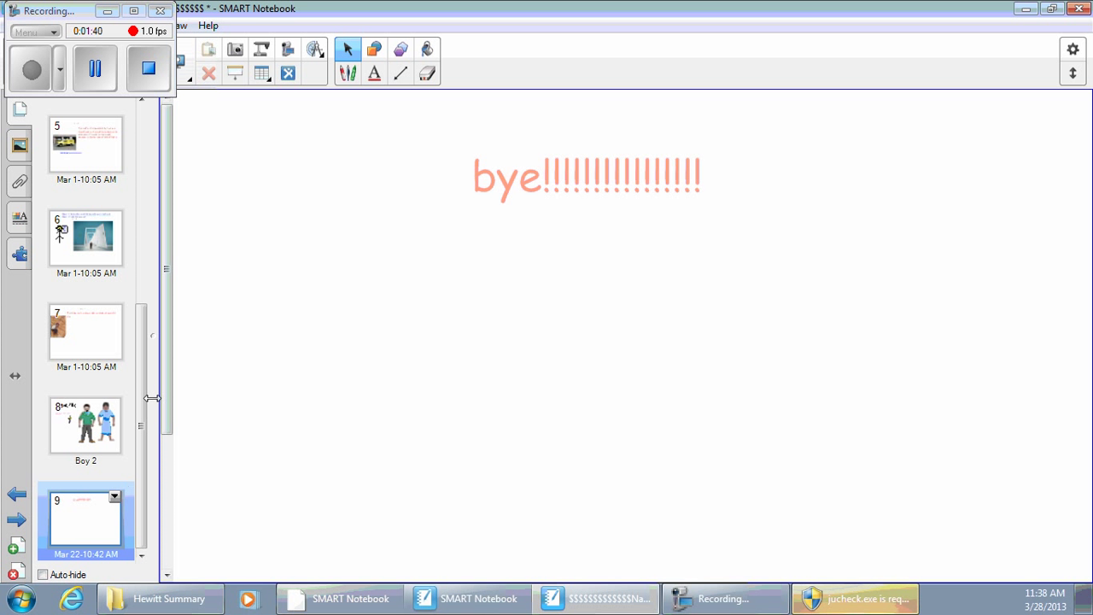